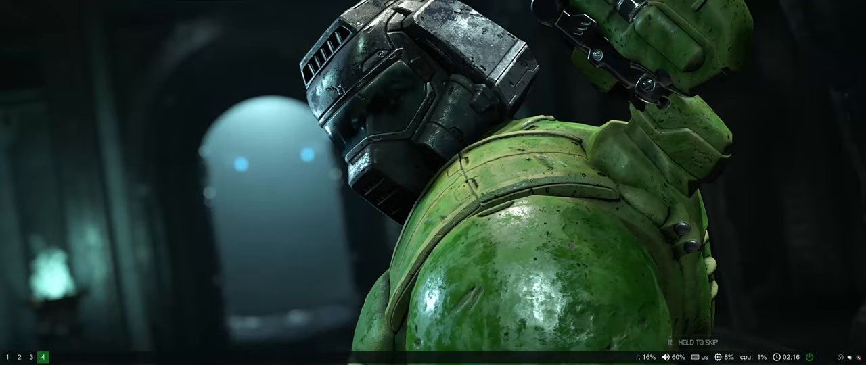
pyautogui.moveTo(349, 261)
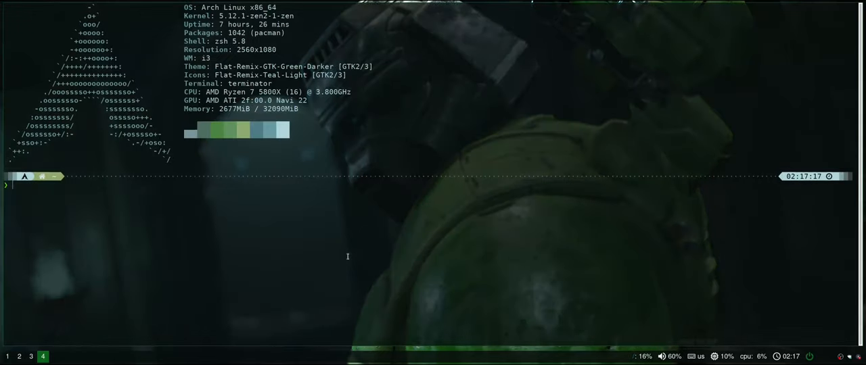
# Install the steam package with sudo pacman -S steam and confirm the prompt.
pyautogui.write('sudo pacman -S steam')
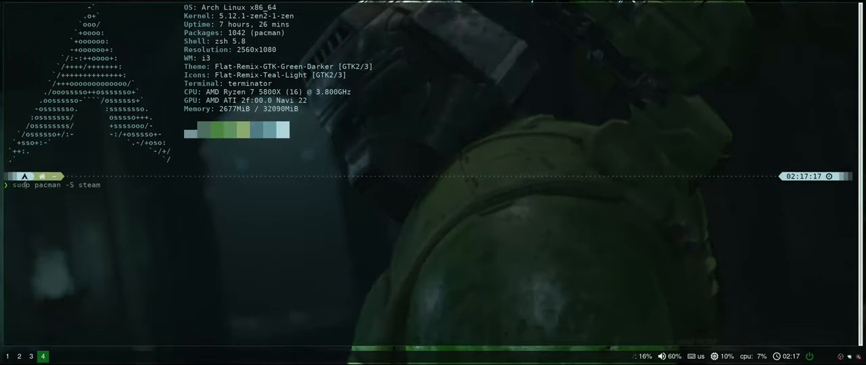
pyautogui.press('Return')
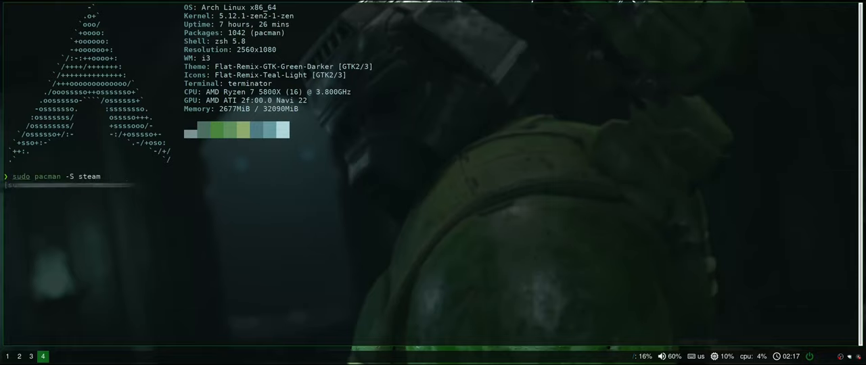
pyautogui.press('Return')
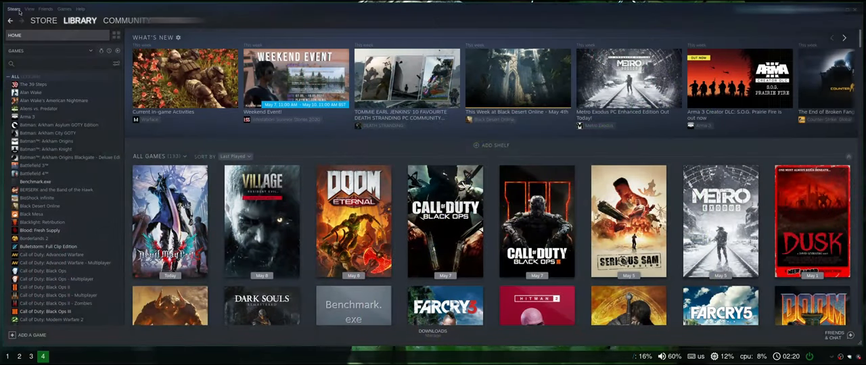
# Enable Steam Play for supported and all other titles, defaulting to Proton 6.3-3.
pyautogui.click(12, 9)
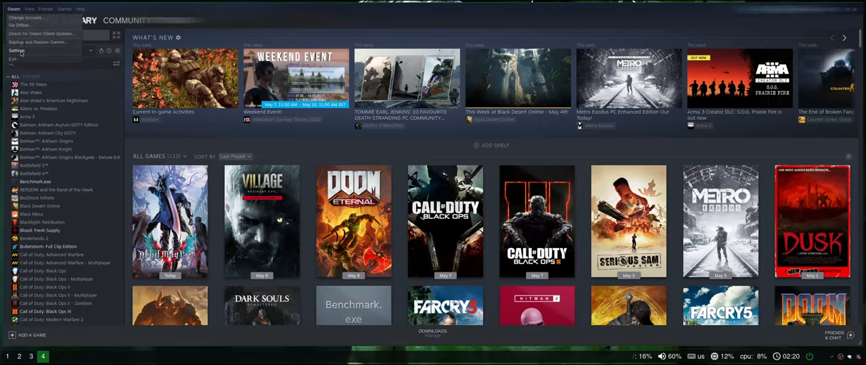
pyautogui.click(17, 51)
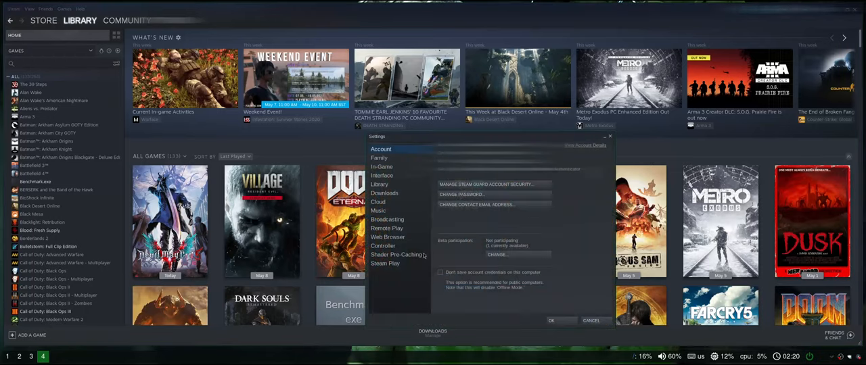
pyautogui.click(385, 263)
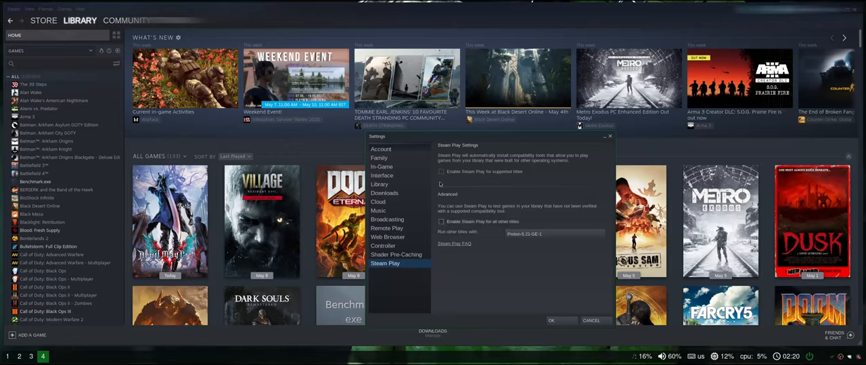
pyautogui.click(441, 222)
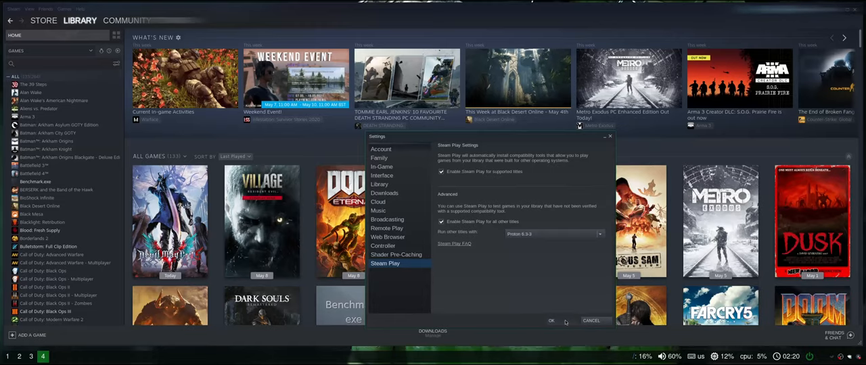
pyautogui.click(551, 321)
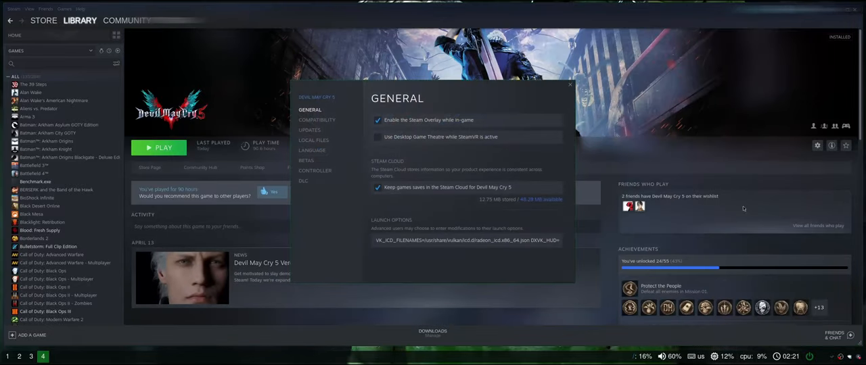
# Confirm Devil May Cry 5 forces Proton-5.21-GE-1, then close its properties.
pyautogui.click(316, 119)
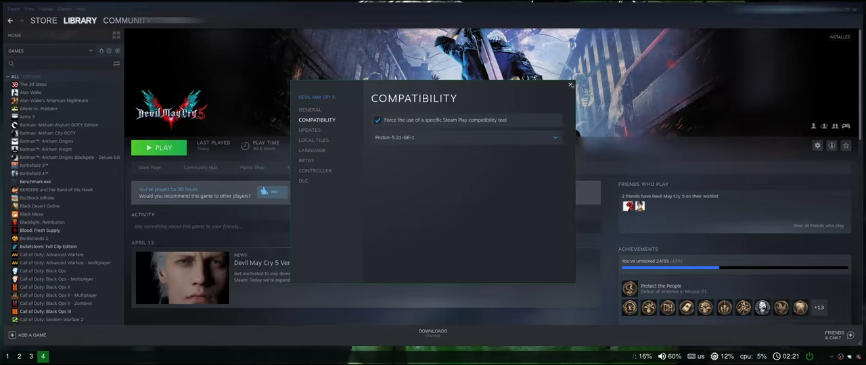
pyautogui.click(570, 85)
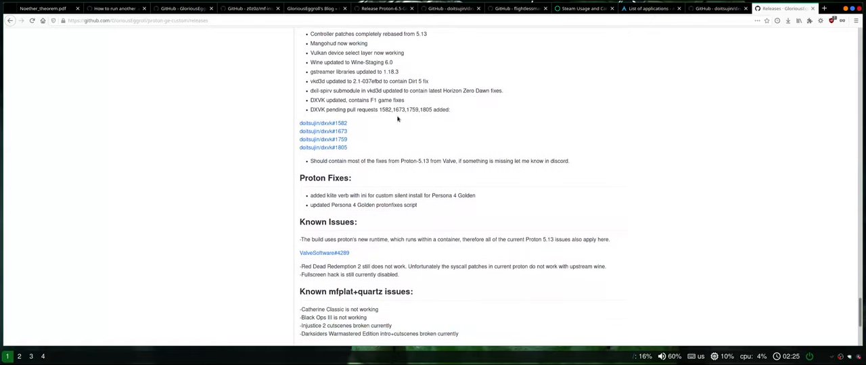
# Download Proton-6.0-GE-1.tar.gz from the release Assets into the Downloads folder.
pyautogui.scroll(-3)
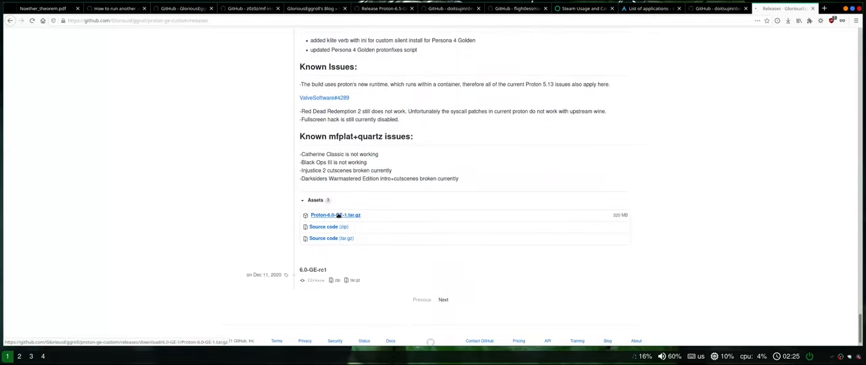
pyautogui.click(335, 215)
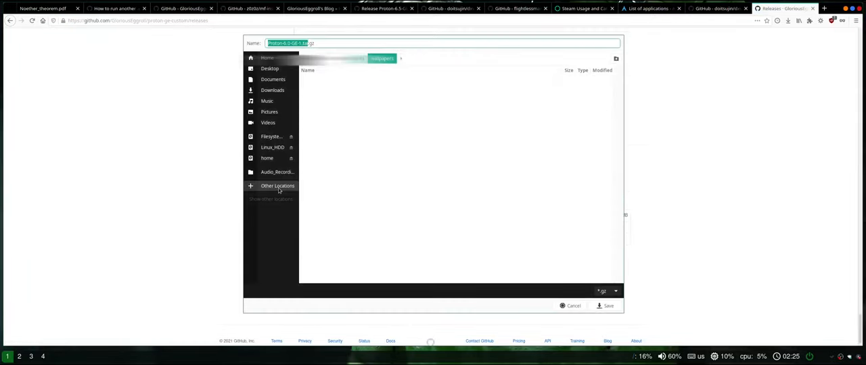
pyautogui.click(273, 90)
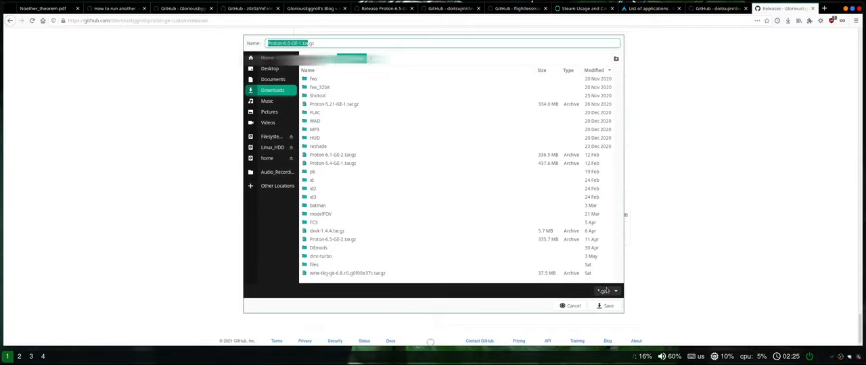
pyautogui.click(606, 306)
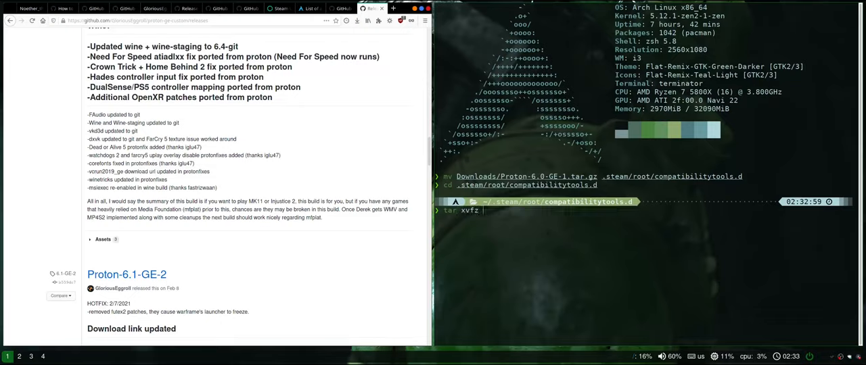
# Run the tar extraction of the Proton GE archive inside compatibilitytools.d.
pyautogui.write('Proton-6.5-GE-2/')
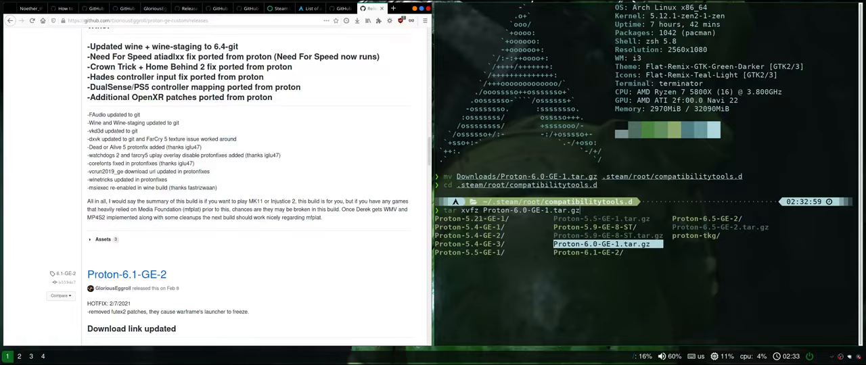
pyautogui.press('Return')
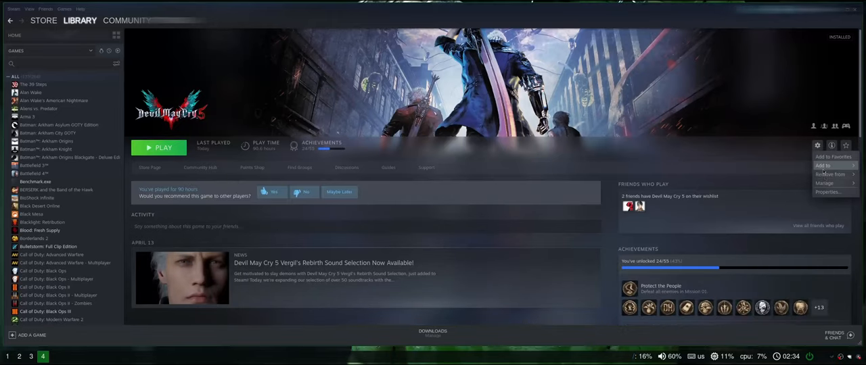
# Open Devil May Cry 5's properties and browse the available Proton tool versions.
pyautogui.click(828, 192)
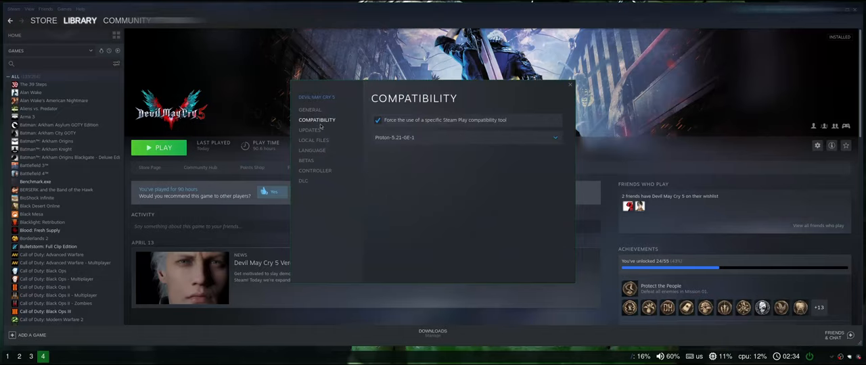
pyautogui.click(466, 137)
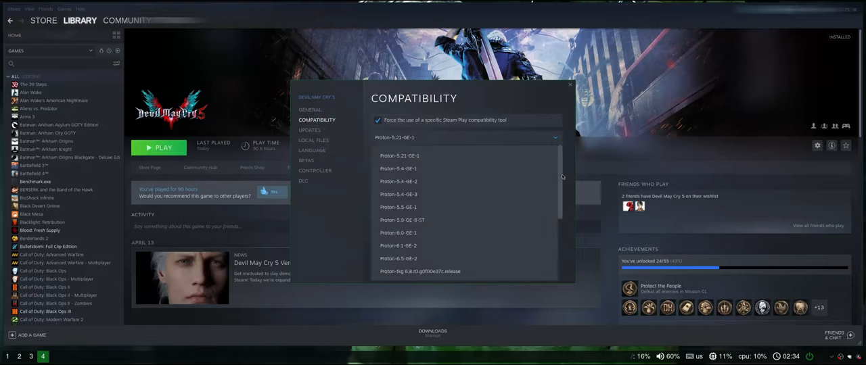
pyautogui.scroll(-3)
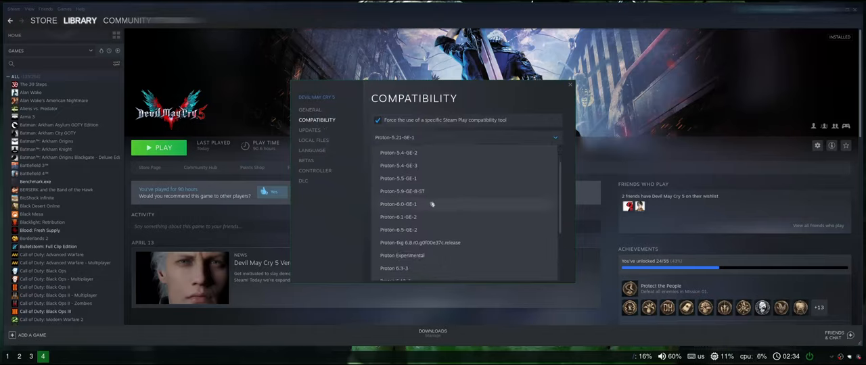
pyautogui.moveTo(429, 205)
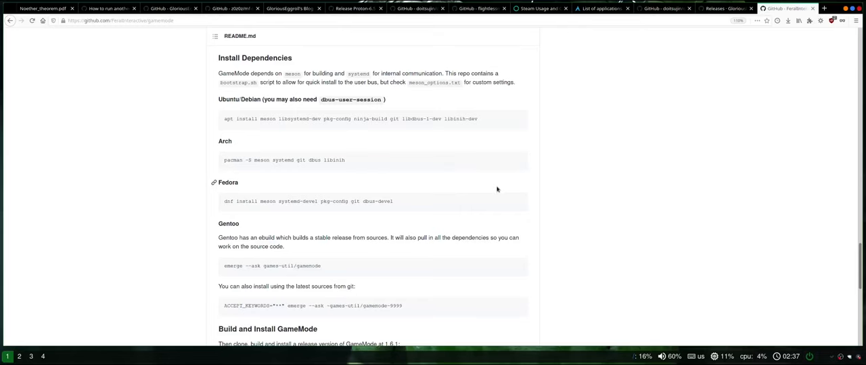
pyautogui.scroll(-3)
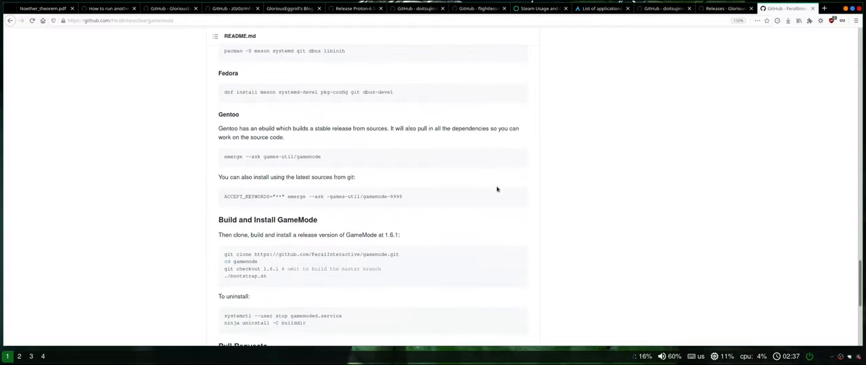
pyautogui.scroll(-3)
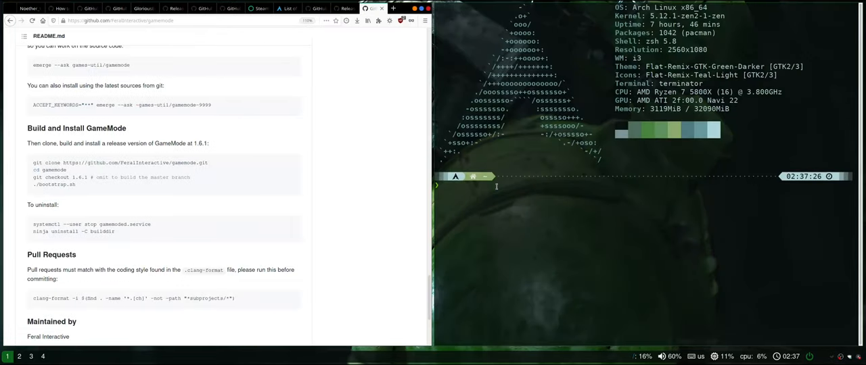
# Enter sudo pacman -S gamemode lib32-gamemode at the terminal prompt.
pyautogui.write('sudo pacman -S steam')
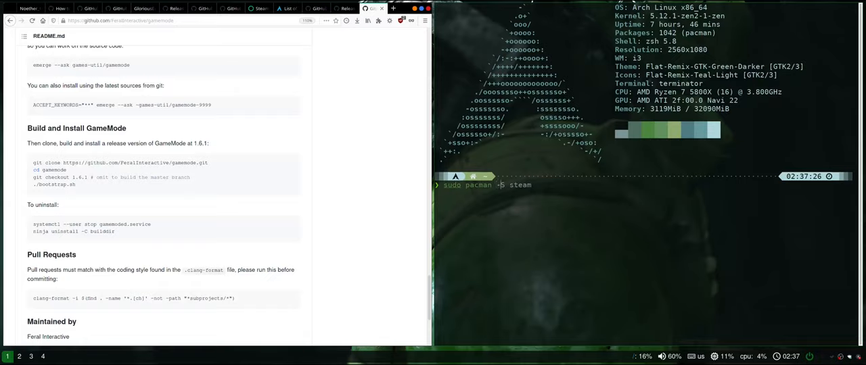
pyautogui.write('gamemode')
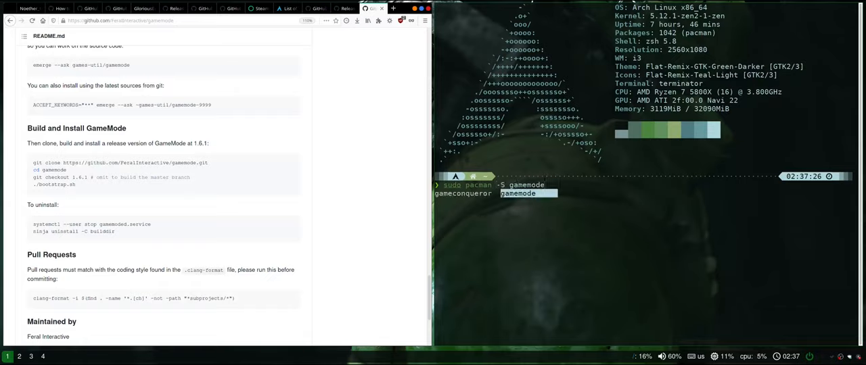
pyautogui.write('lib')
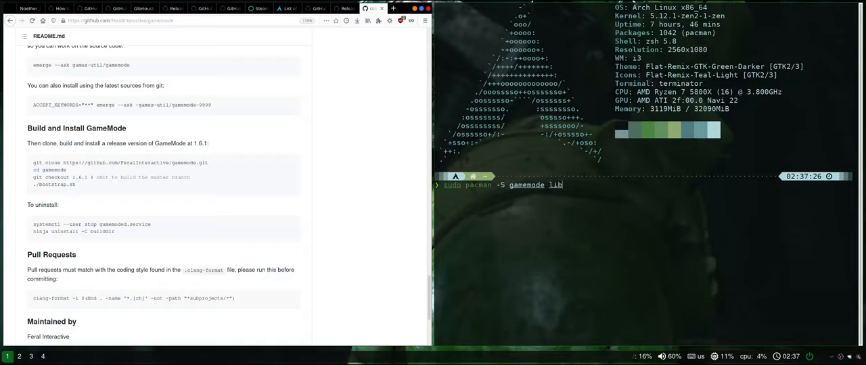
pyautogui.write('32')
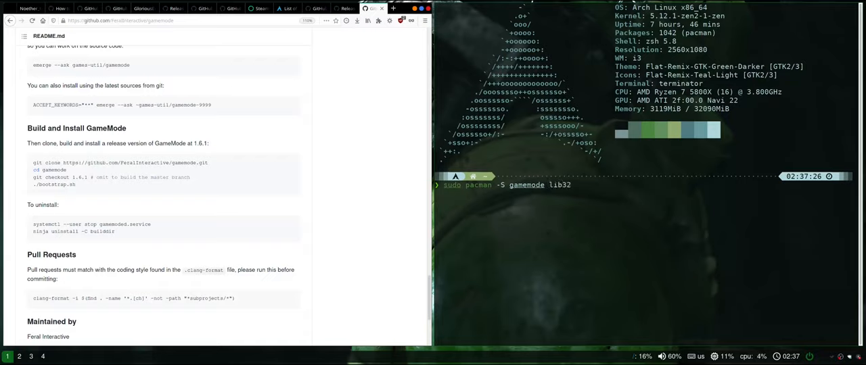
pyautogui.write('-gamemode')
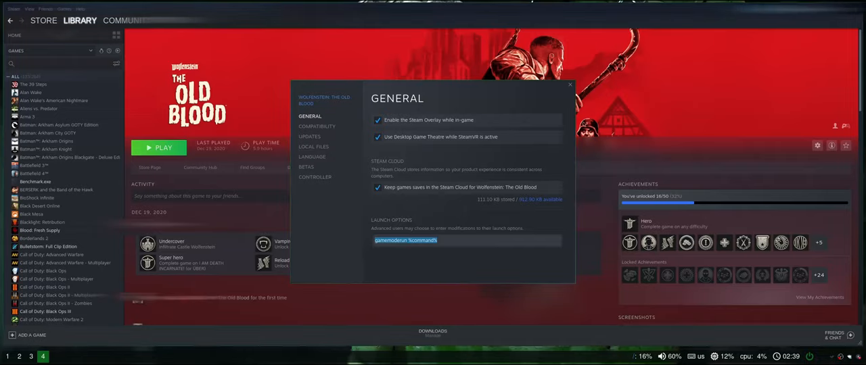
# Set Wolfenstein: The Old Blood's launch options to gamemoderun %command%.
pyautogui.click(159, 147)
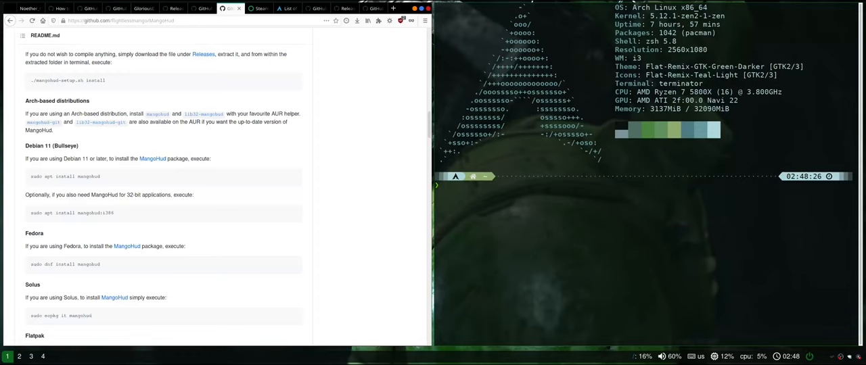
# Create .config/MangoHud, copy MangoHud.conf.example into it, and open it in vim.
pyautogui.write('mkdir .config/MangoHud')
pyautogui.write('cp /usr/share/doc/mangohud/MangoHud.conf.example ')
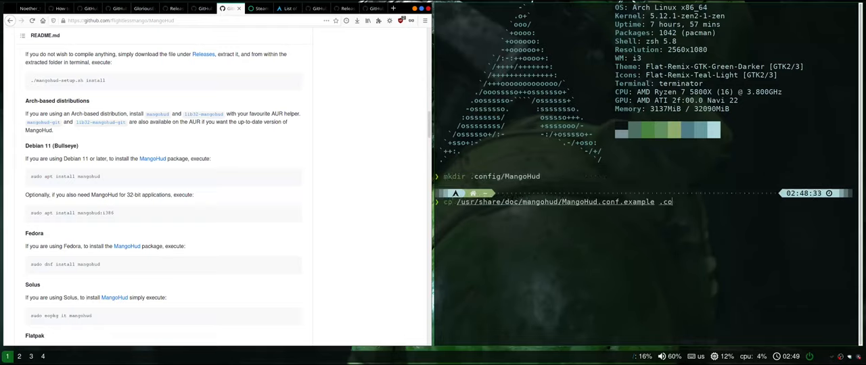
pyautogui.write('.config/MangoHud/Mango')
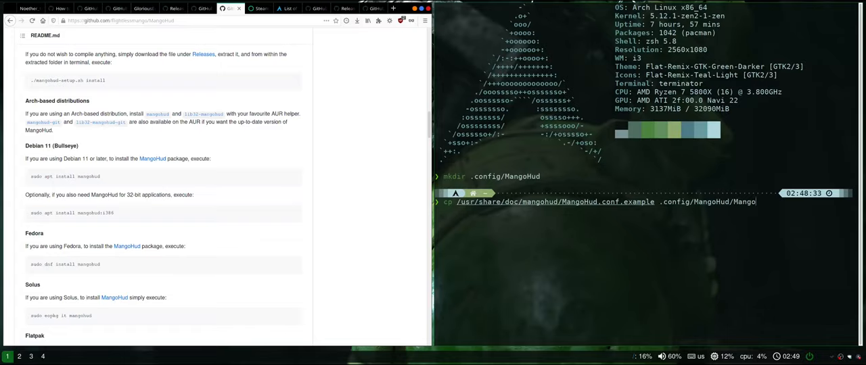
pyautogui.write('vim .config/MangoHud')
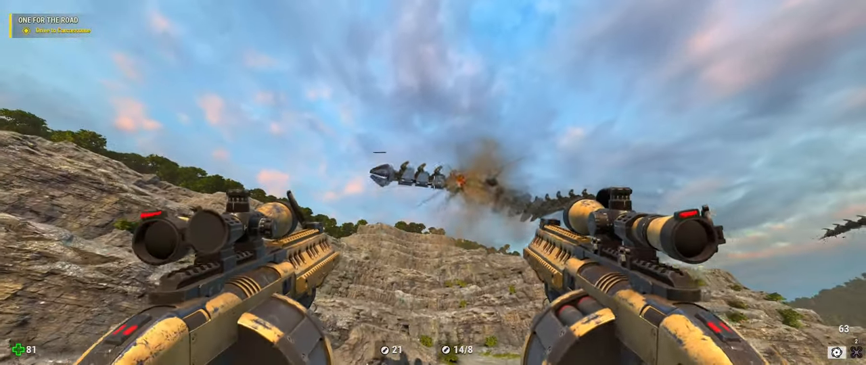
# Fire the weapon at enemies in the running first-person shooter.
pyautogui.click(433, 183)
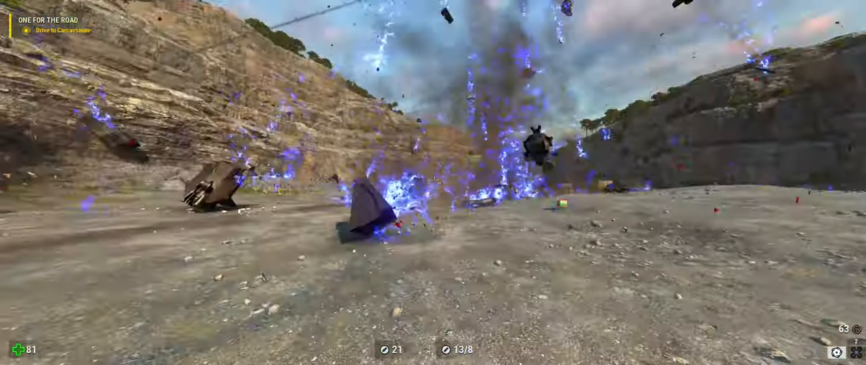